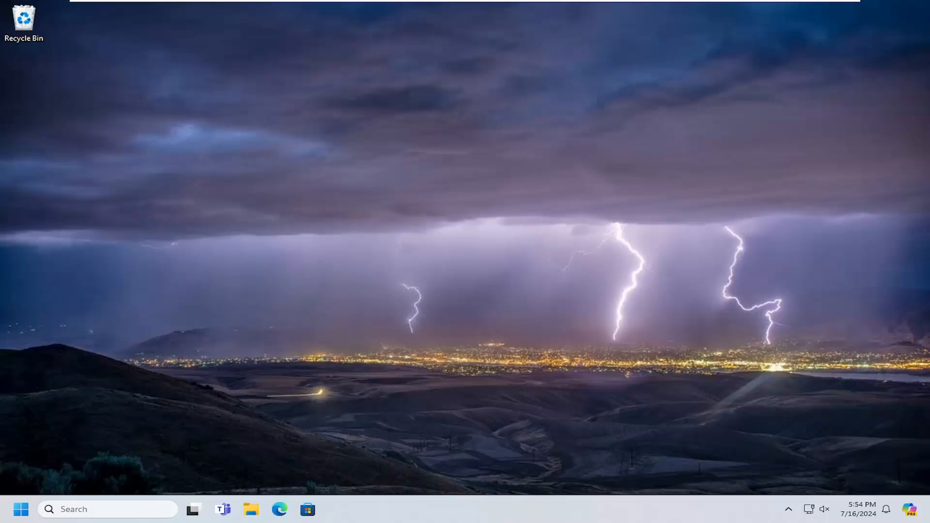
mouse_move(800, 388)
type("settings")
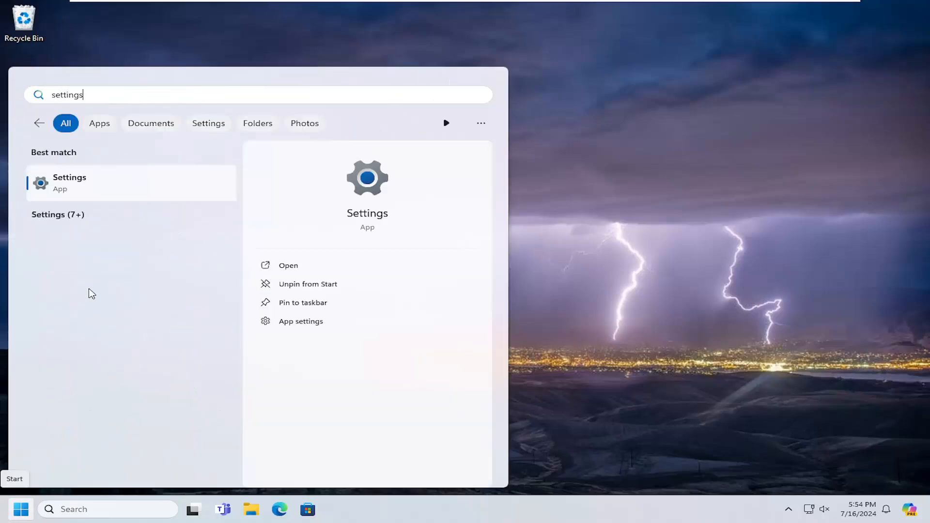
- In Settings > System > Sound, drag the speaker output volume down to 0
left_click(288, 266)
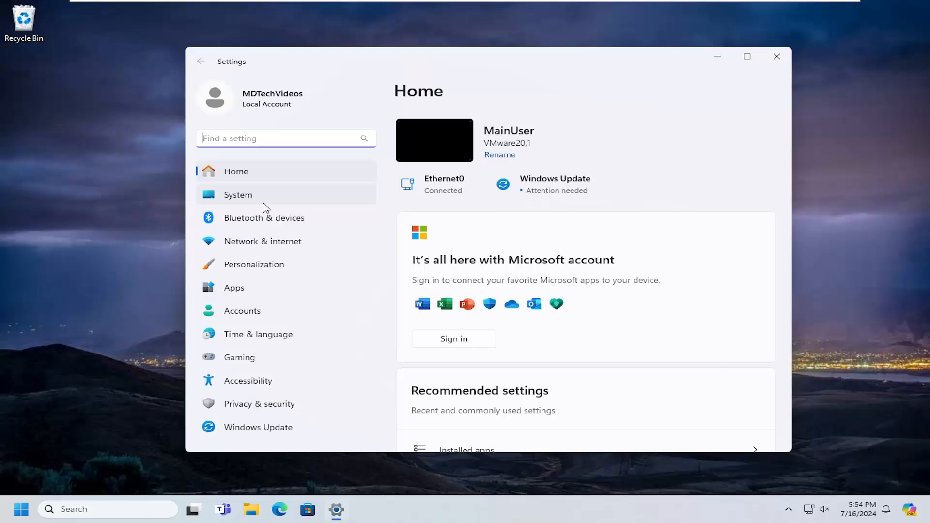
left_click(238, 195)
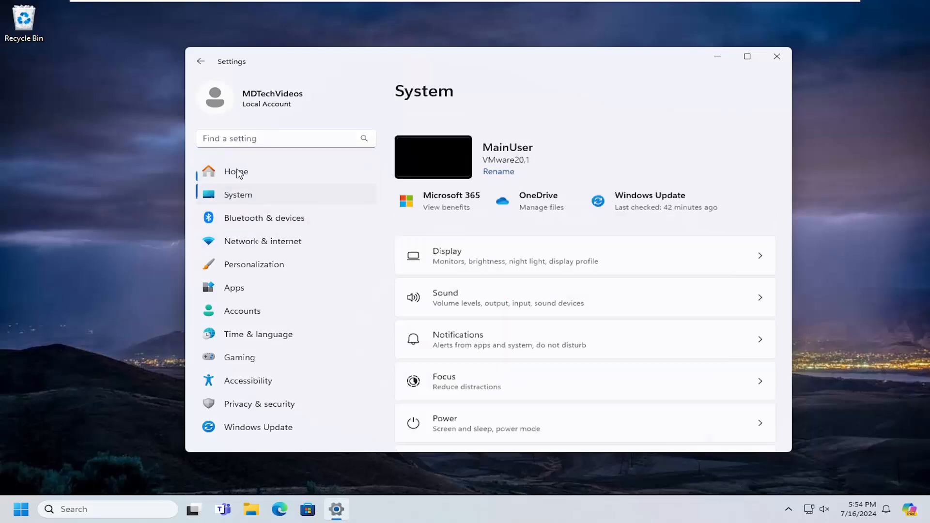
scroll("down", 3)
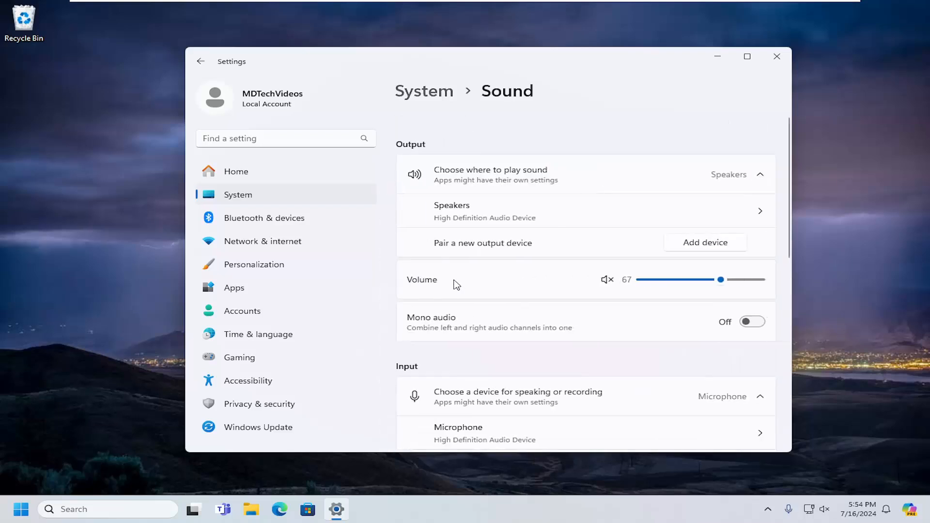
left_click_drag(722, 280, 722, 279)
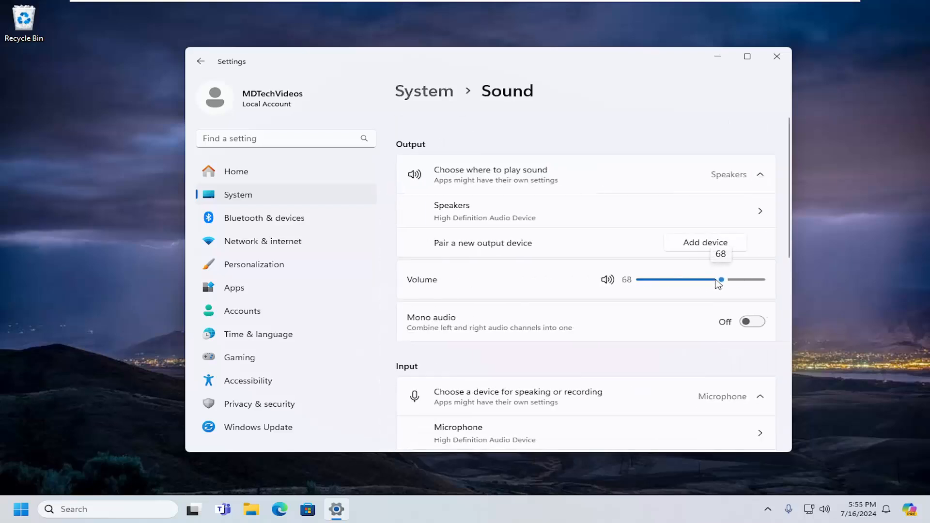
left_click_drag(722, 280, 700, 279)
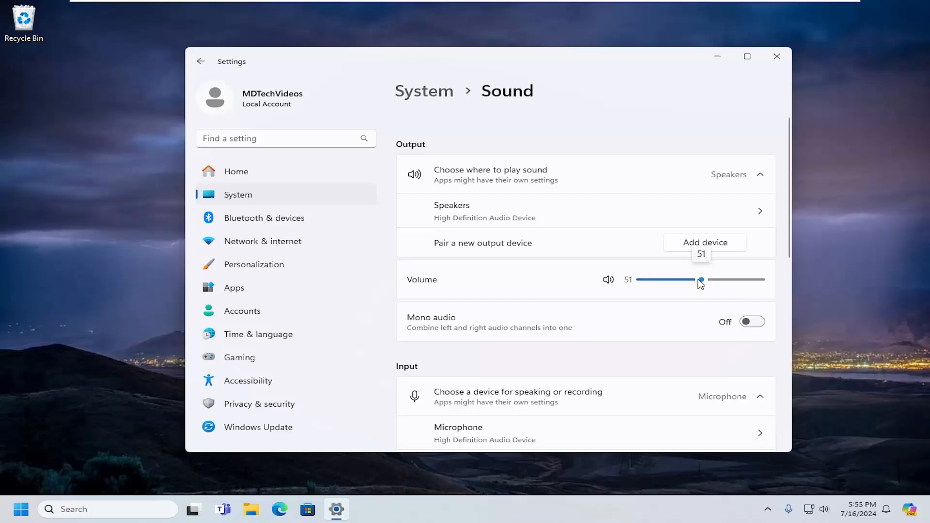
left_click_drag(701, 280, 640, 279)
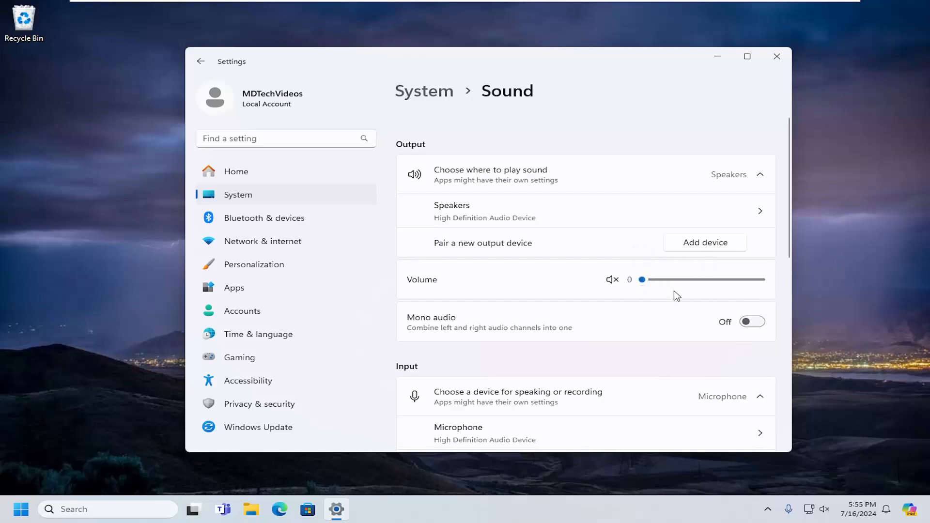
mouse_move(664, 282)
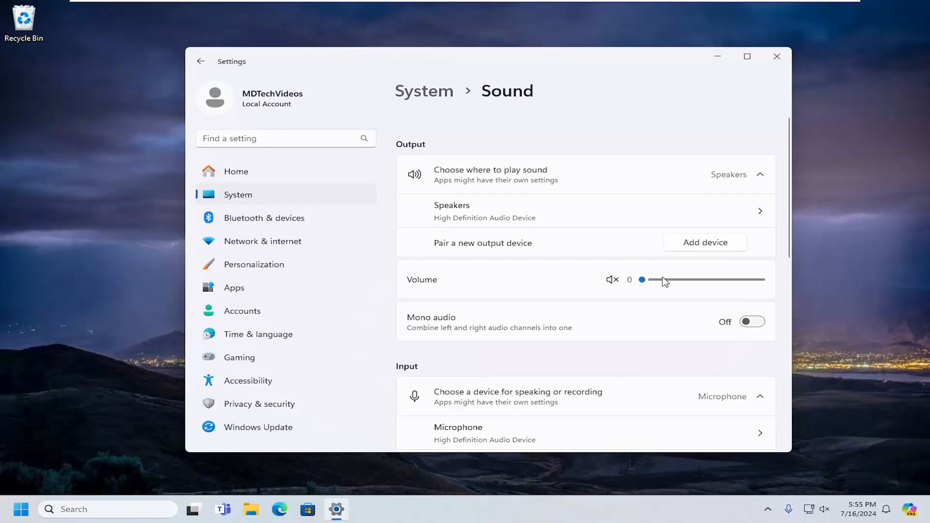
mouse_move(544, 287)
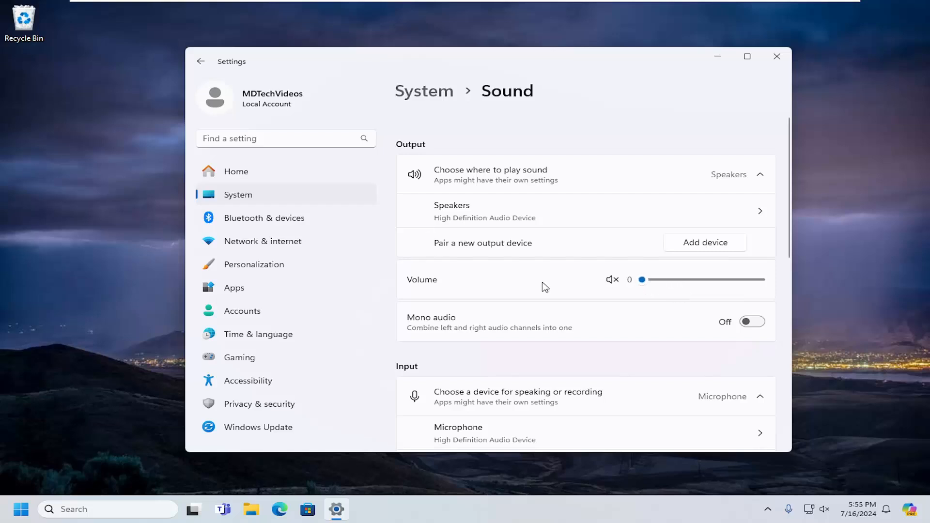
mouse_move(567, 285)
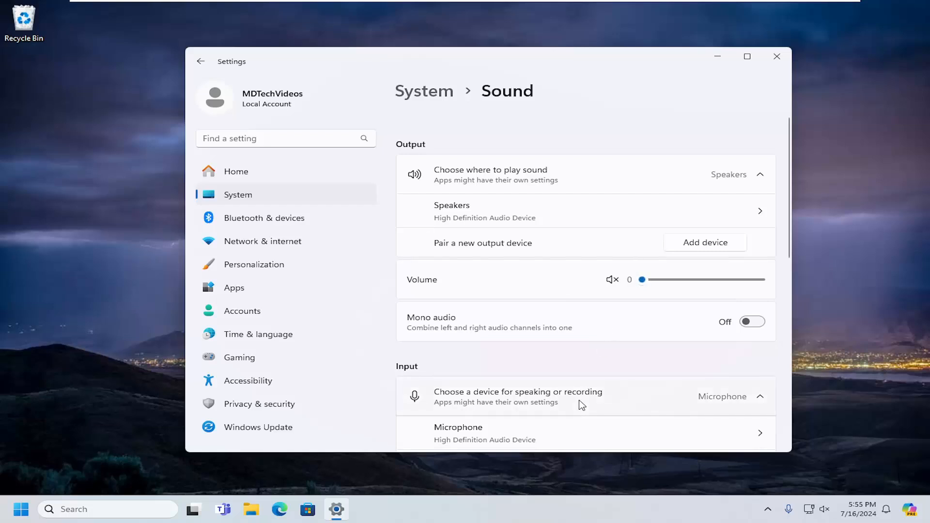
mouse_move(541, 299)
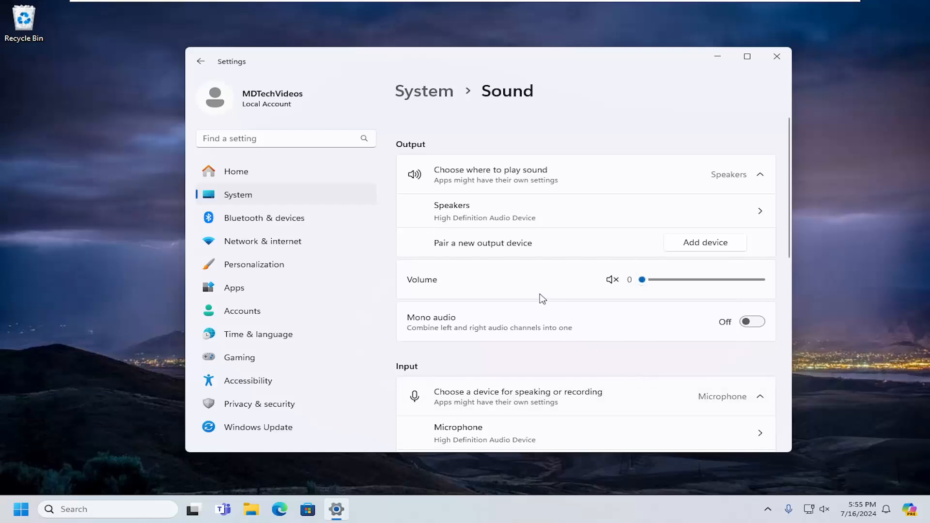
mouse_move(690, 288)
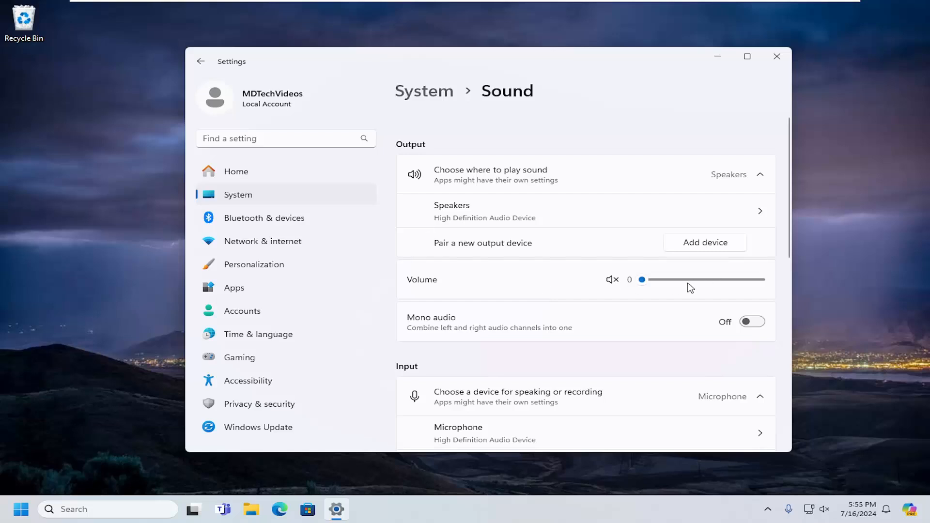
mouse_move(731, 284)
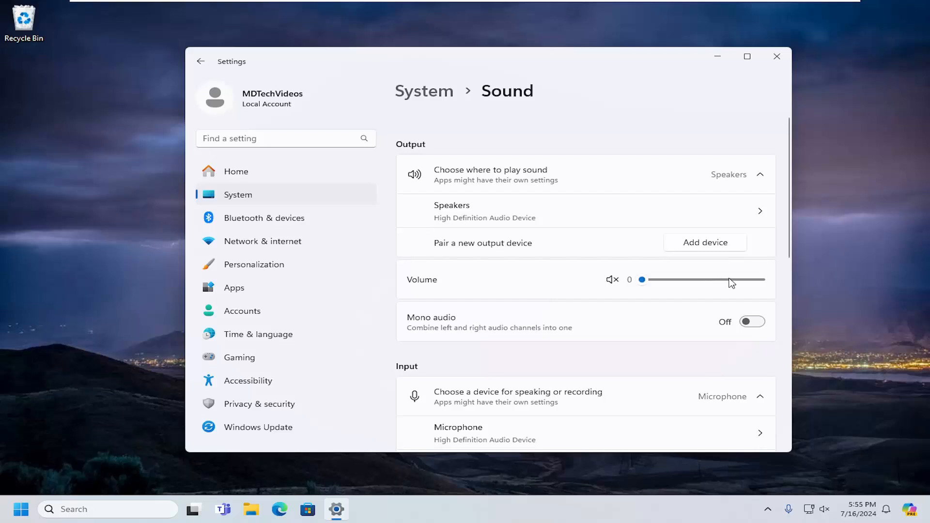
- Review the Microphone input's device properties and volume in the Input section
scroll("down", 3)
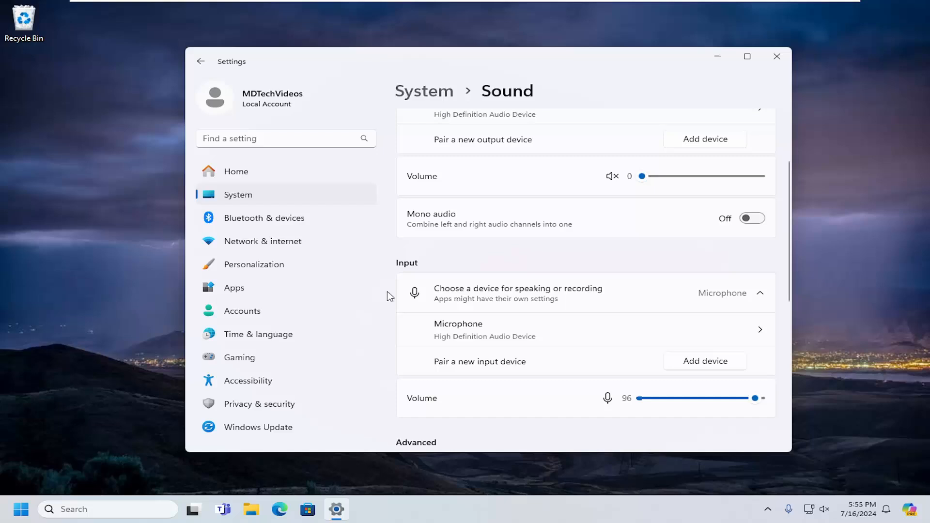
mouse_move(550, 349)
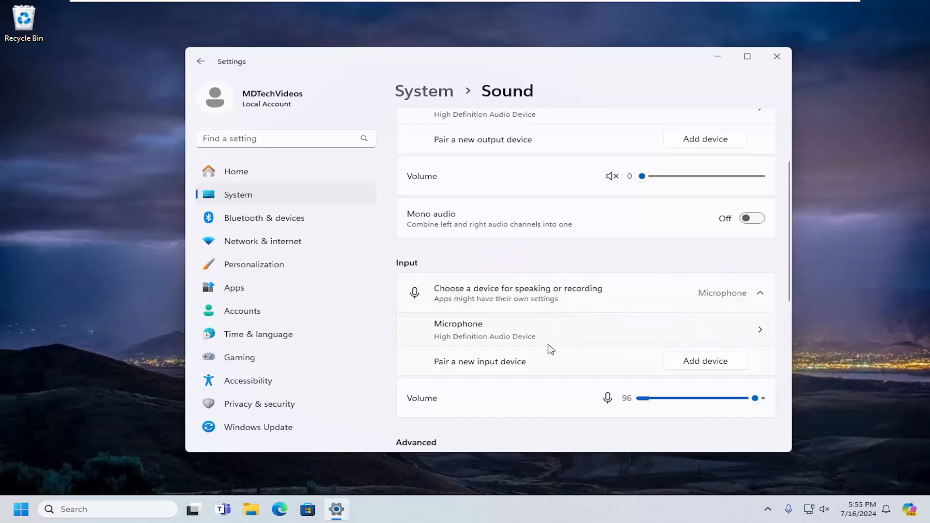
mouse_move(491, 344)
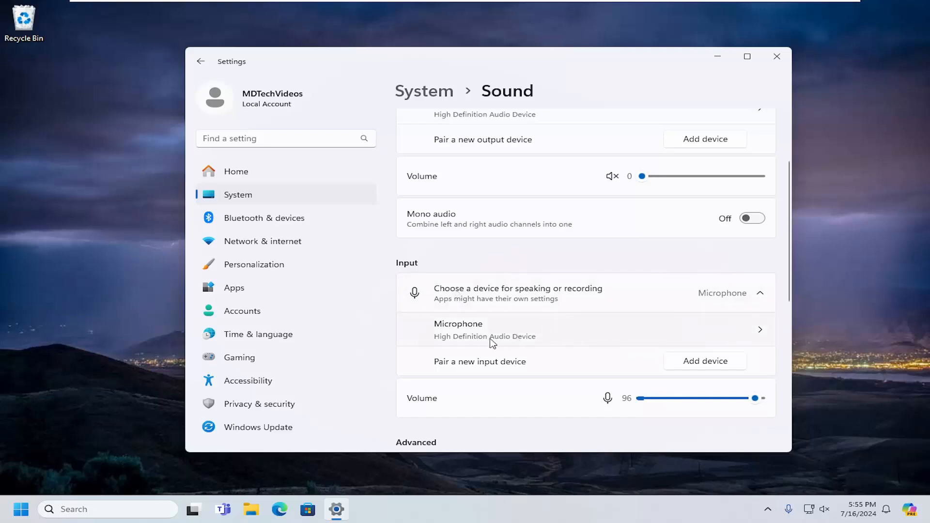
left_click(458, 330)
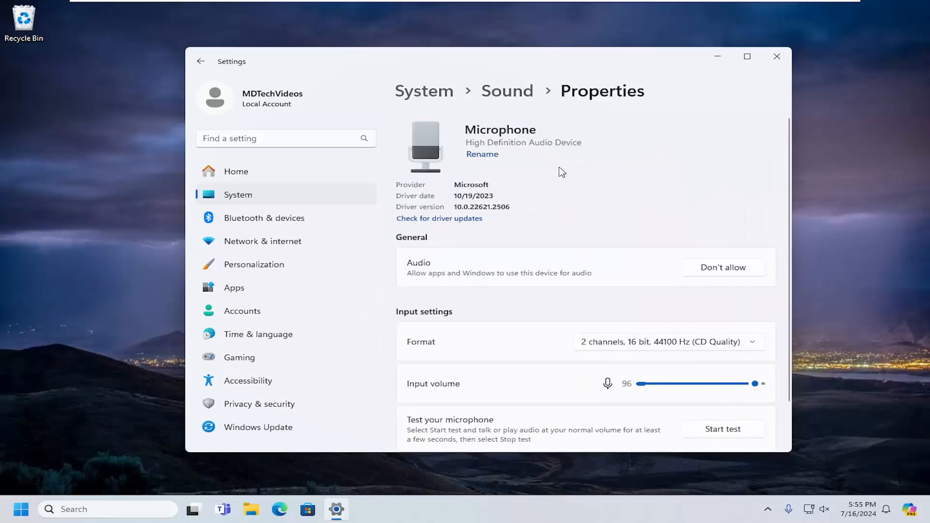
scroll("down", 3)
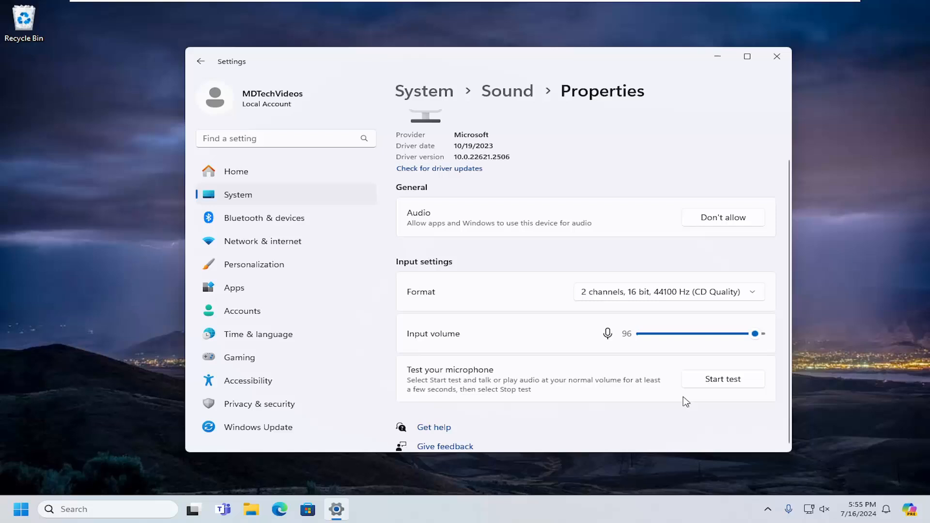
mouse_move(727, 386)
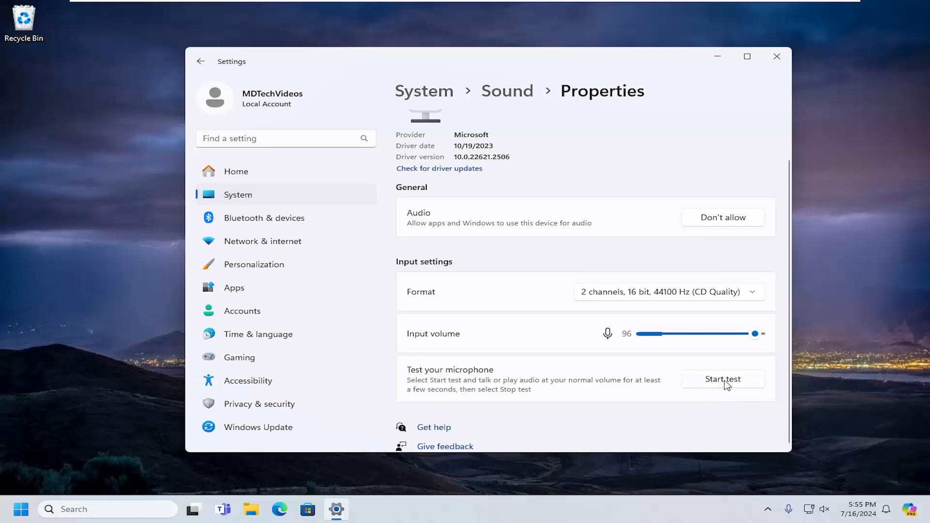
left_click(201, 61)
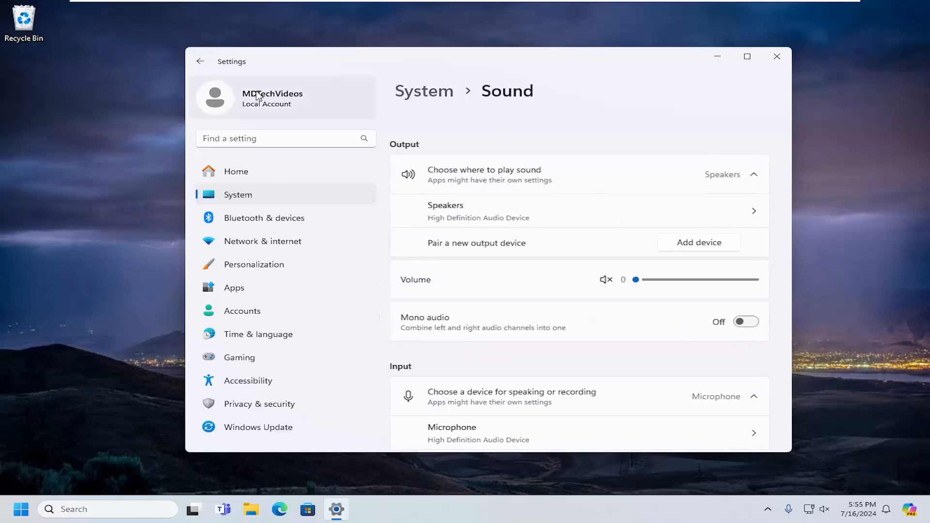
scroll("down", 3)
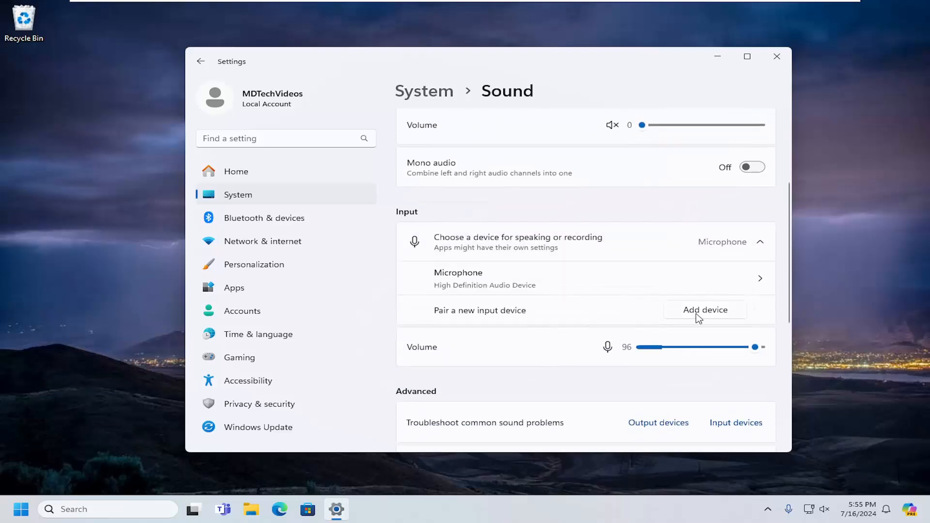
mouse_move(703, 318)
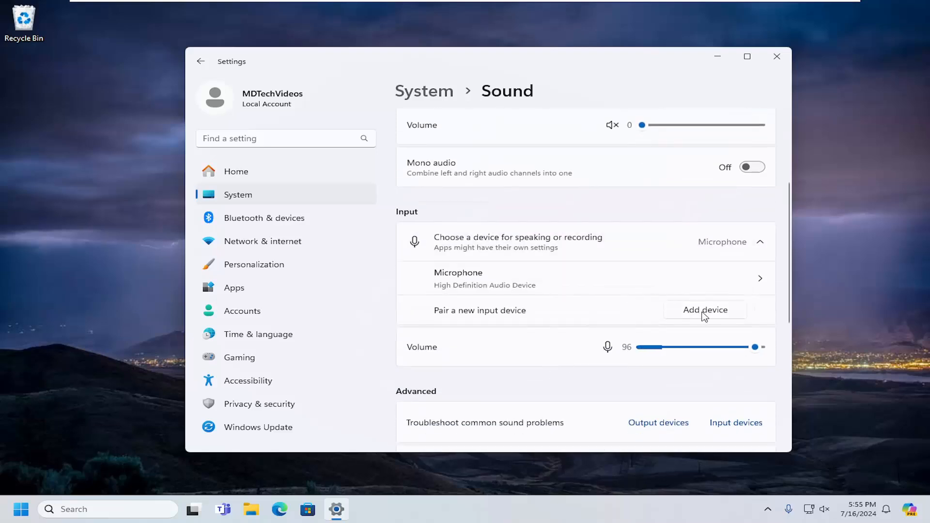
left_click(706, 310)
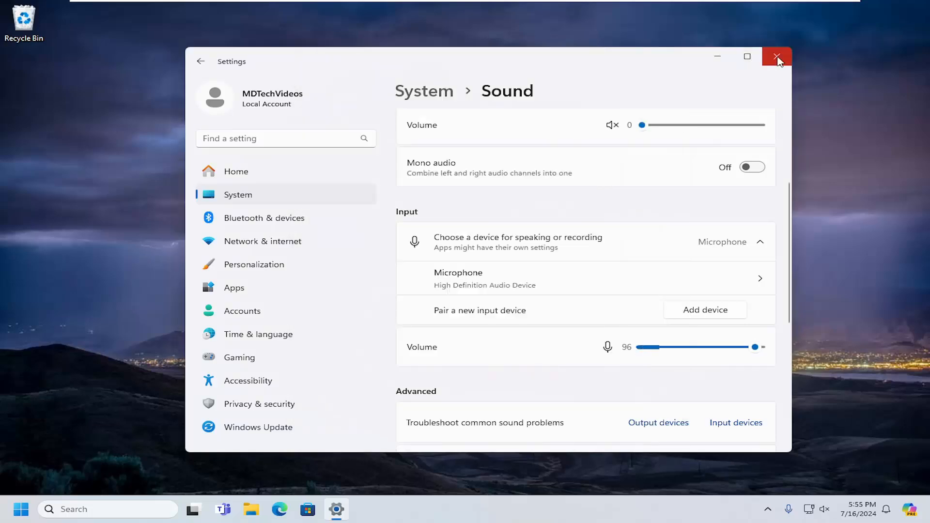
- Close the Settings window, leaving the desktop showing
left_click(778, 56)
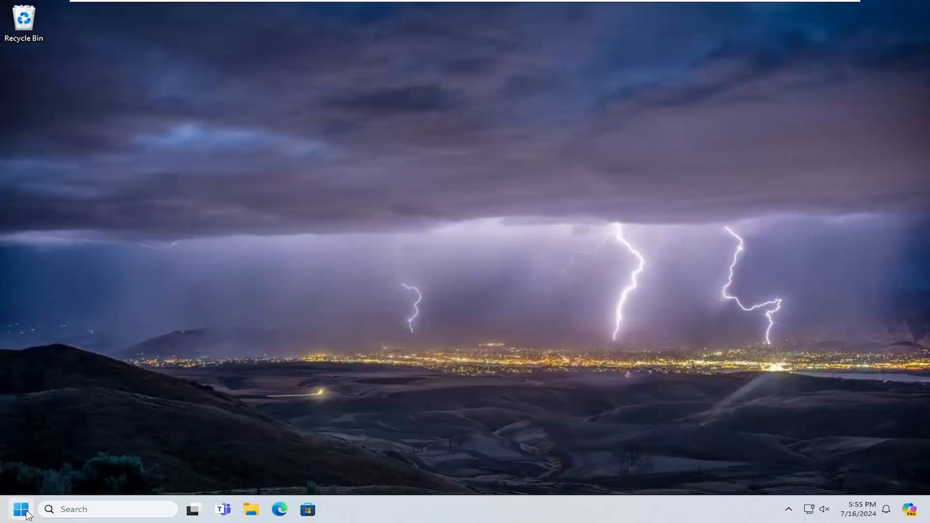
- Search 'control panel', launch it, and set View by to Large icons
type("control panel")
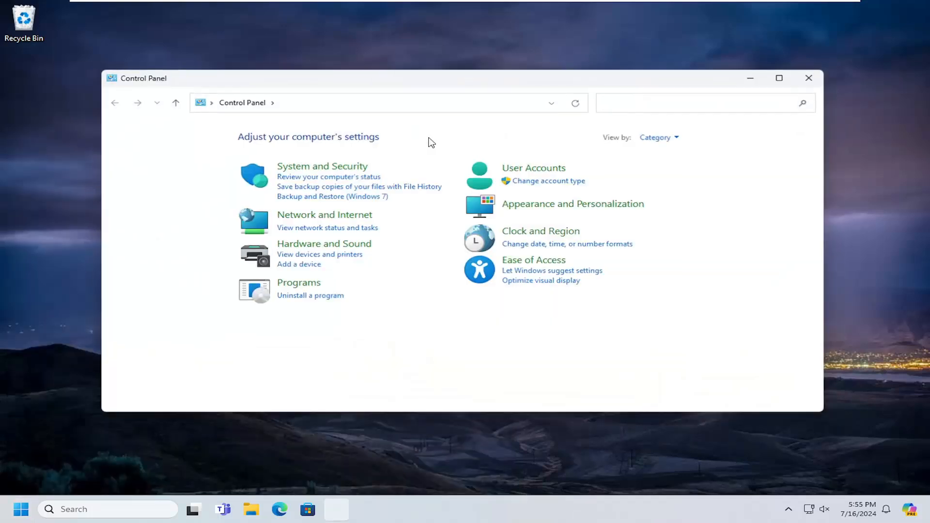
left_click(656, 137)
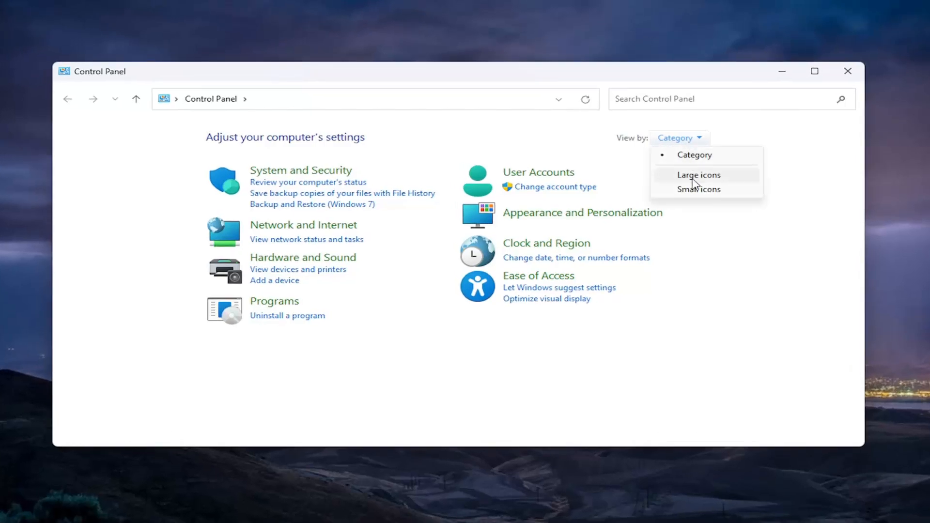
left_click(698, 174)
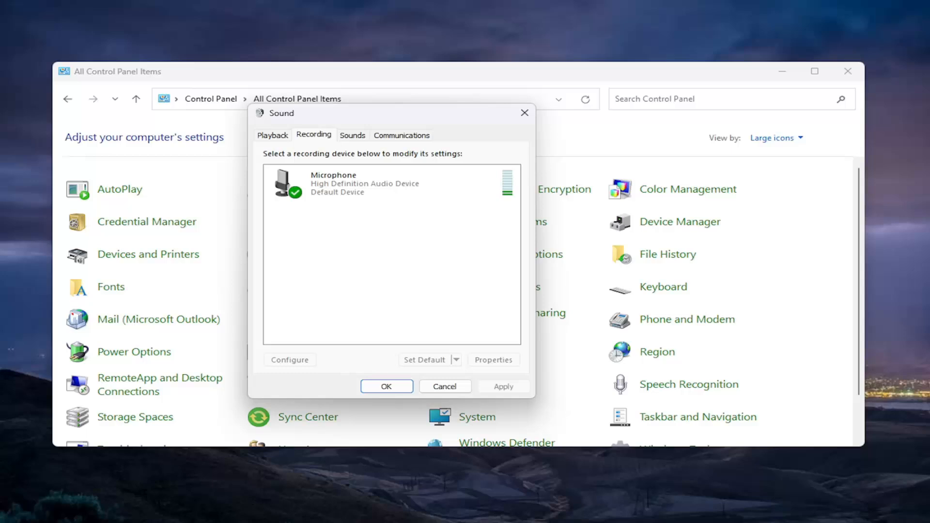
- In Sound's Recording tab, show disabled/disconnected devices and review the Microphone's context options
right_click(392, 267)
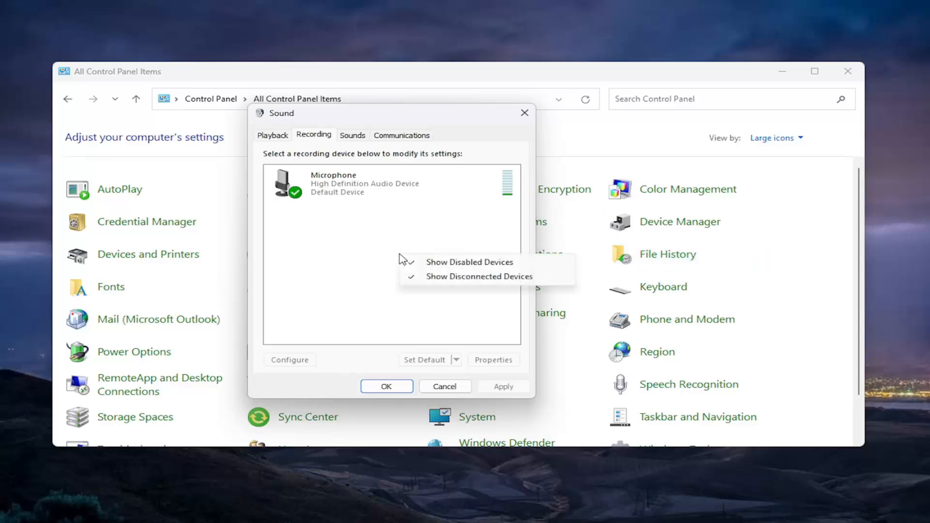
left_click(469, 261)
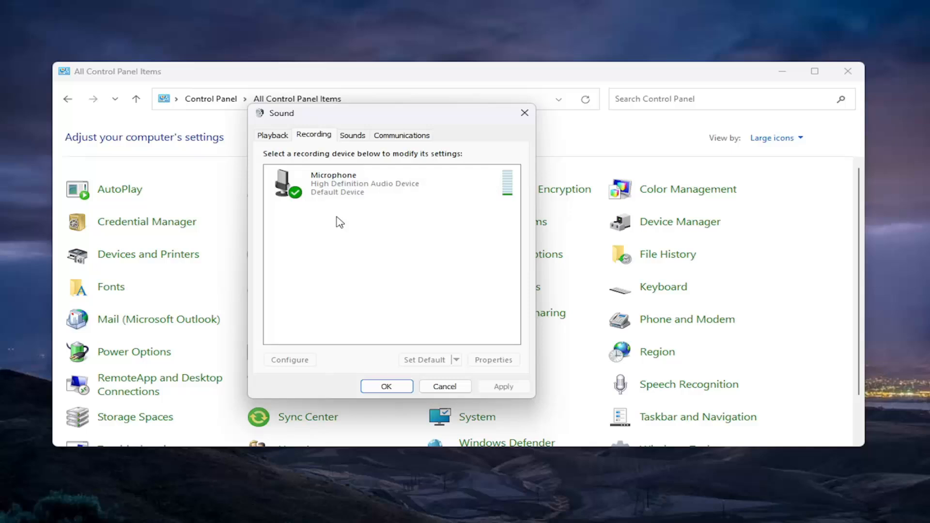
left_click(386, 183)
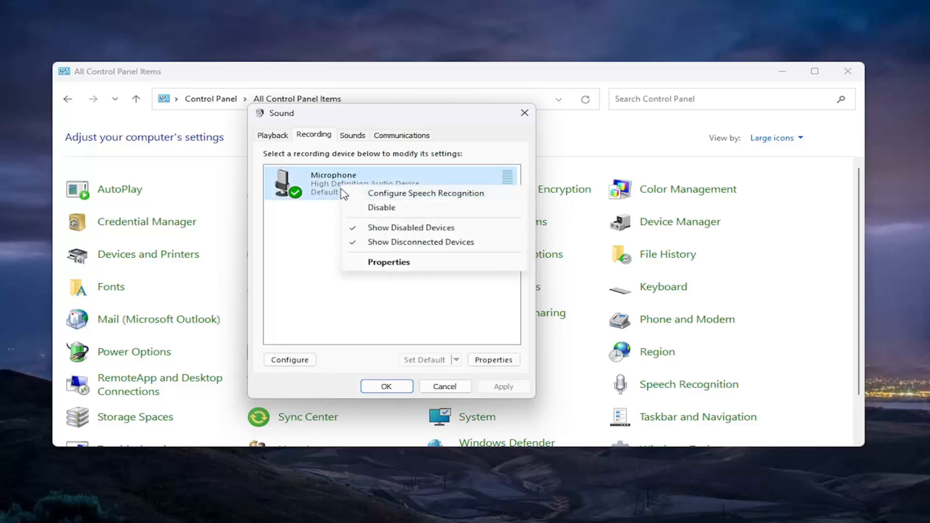
mouse_move(411, 227)
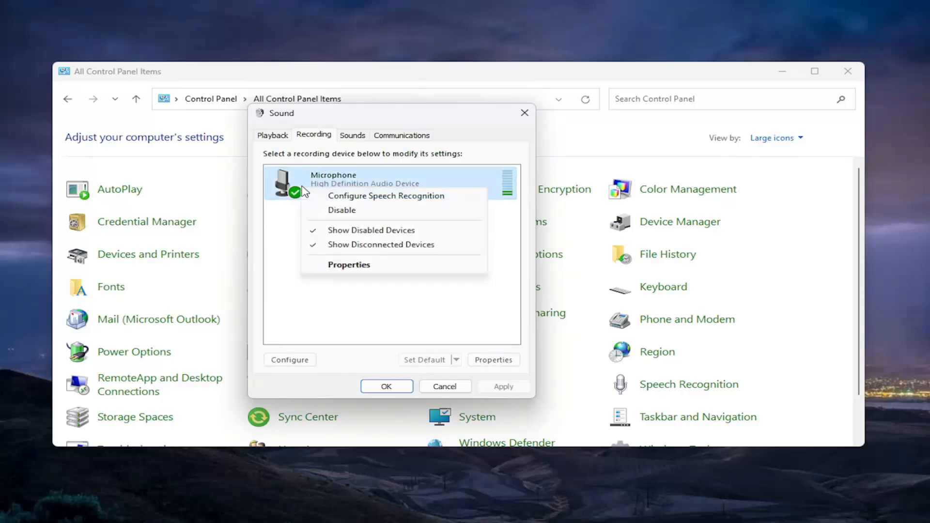
left_click(415, 329)
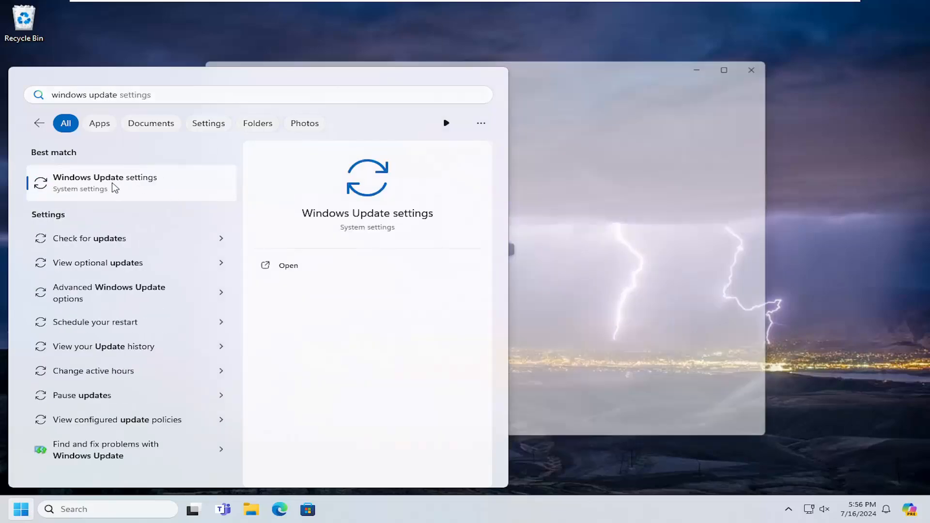
- Open Windows Update from the search result and scroll to More options
left_click(288, 265)
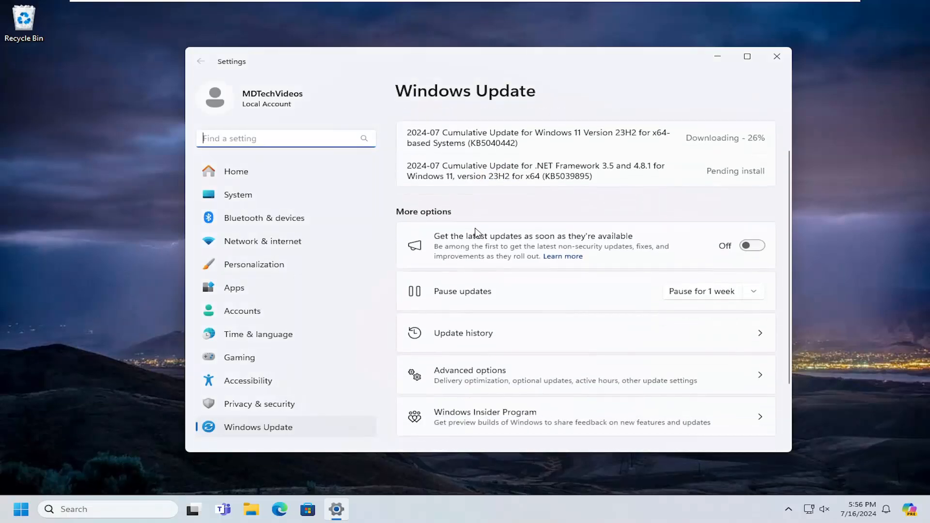
scroll("down", 3)
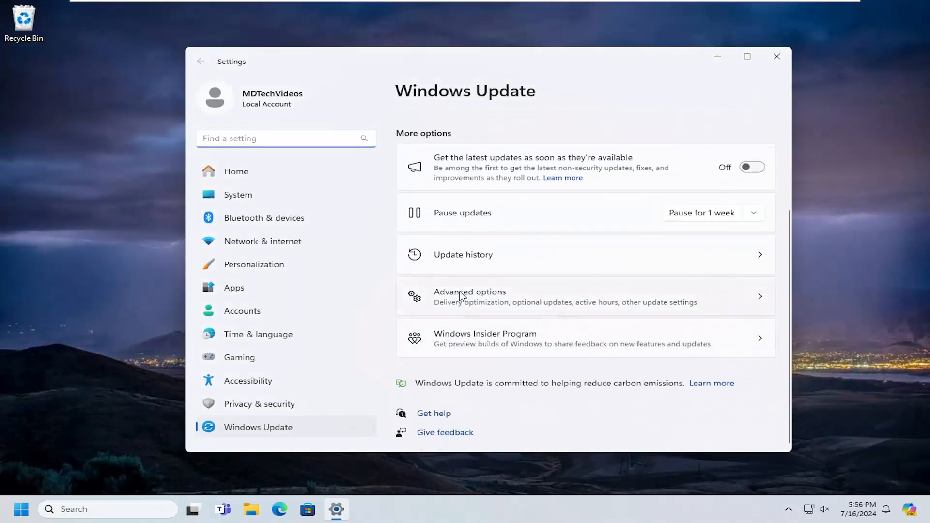
- Review Advanced options > Optional updates for driver updates, then close Settings
left_click(469, 296)
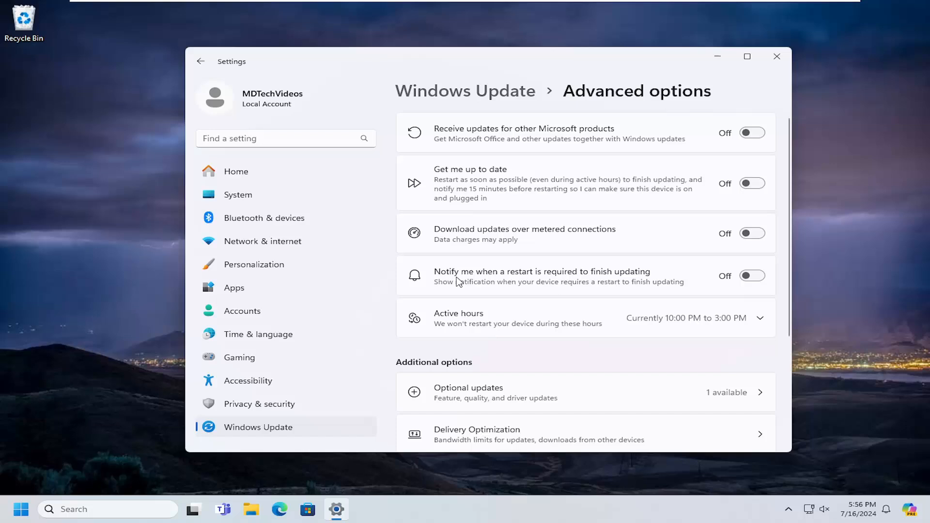
scroll("down", 3)
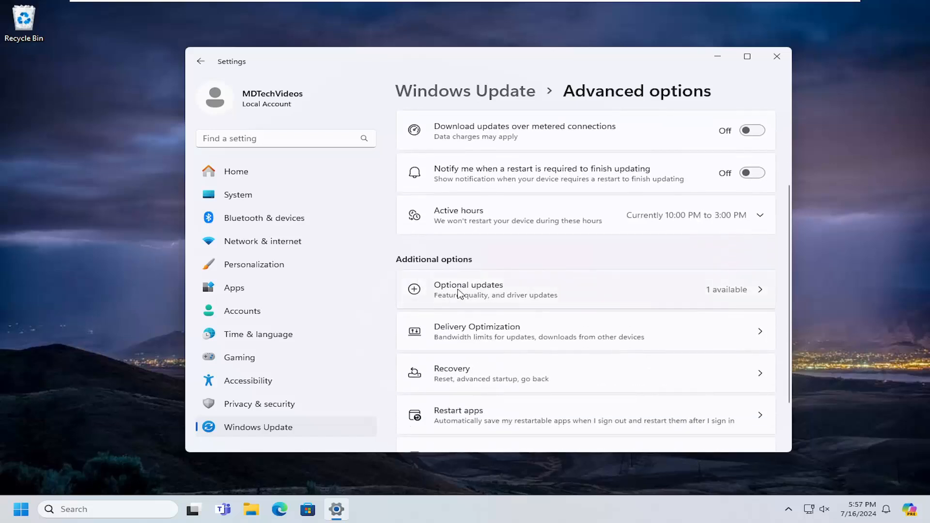
left_click(468, 290)
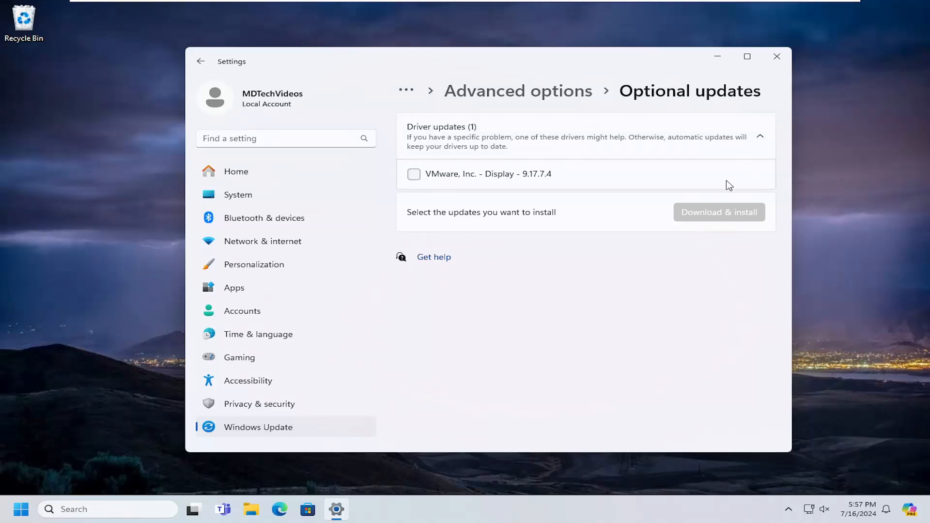
left_click(777, 57)
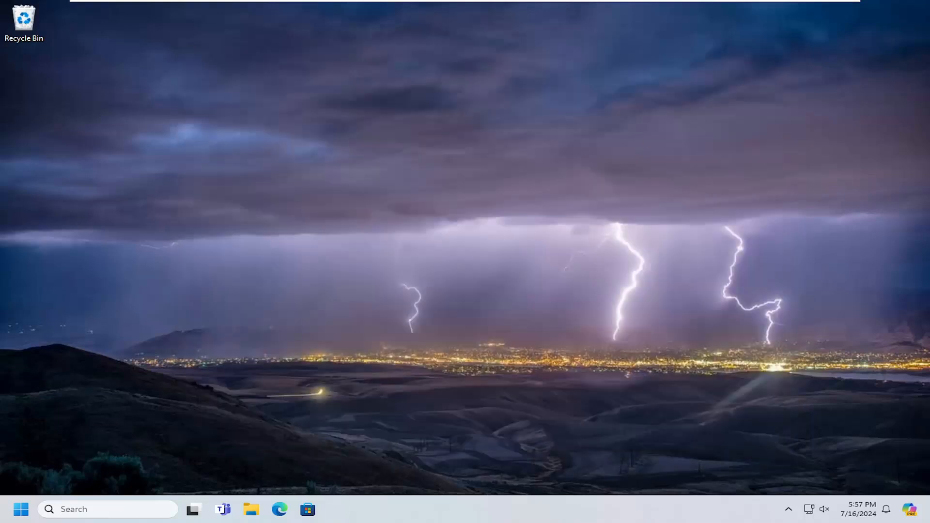
mouse_move(249, 283)
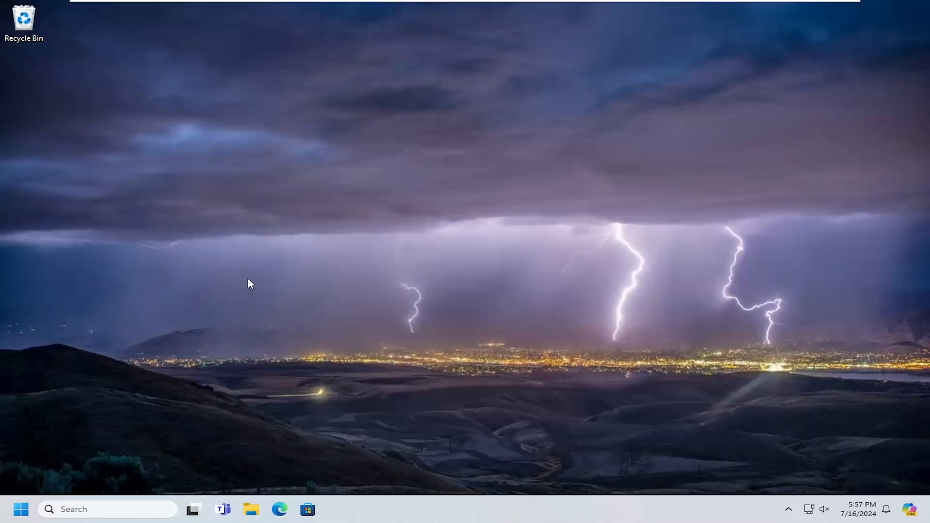